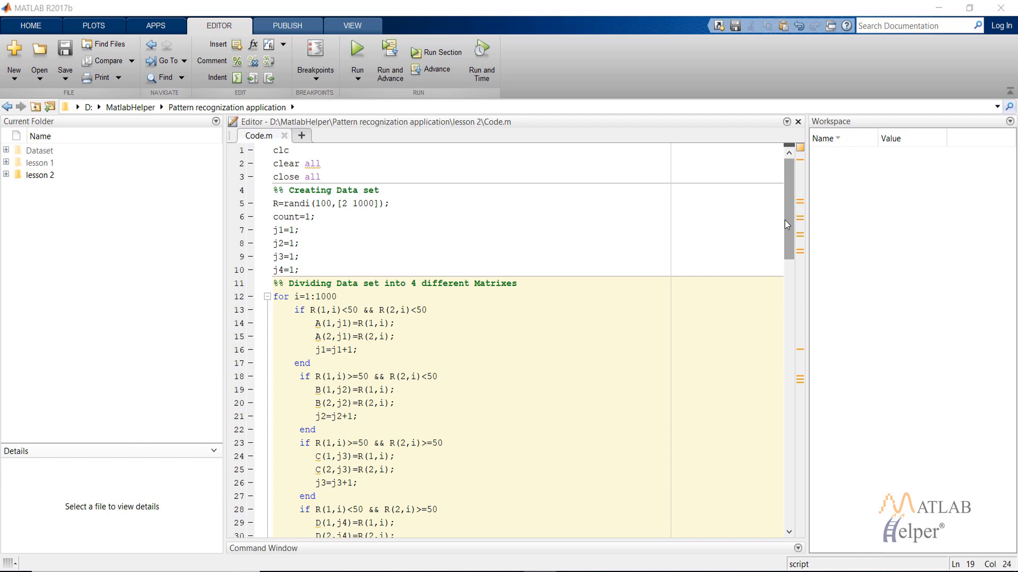
{"action": "mouse_move", "coordinate": [781, 225]}
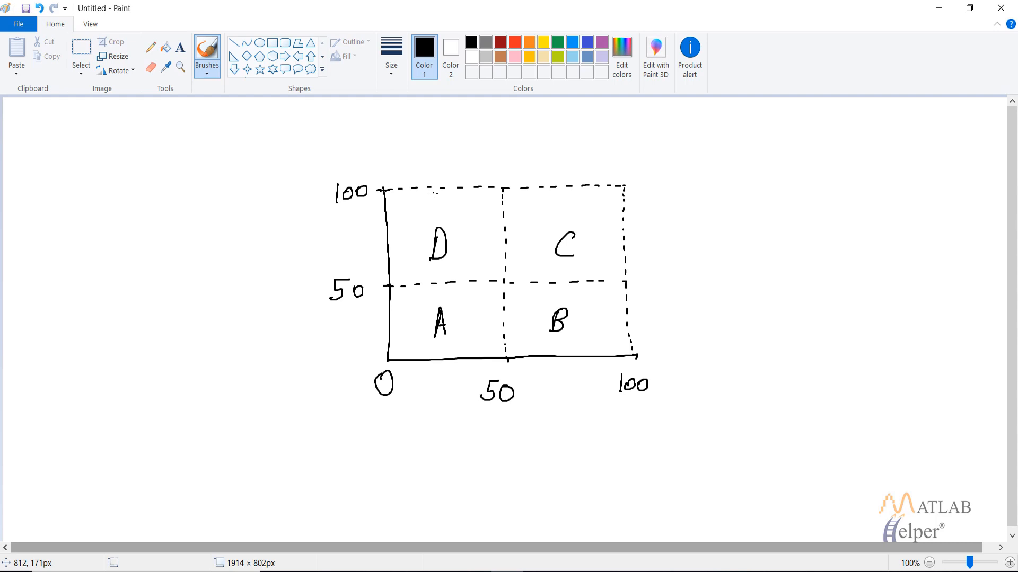
{"action": "mouse_move", "coordinate": [437, 253]}
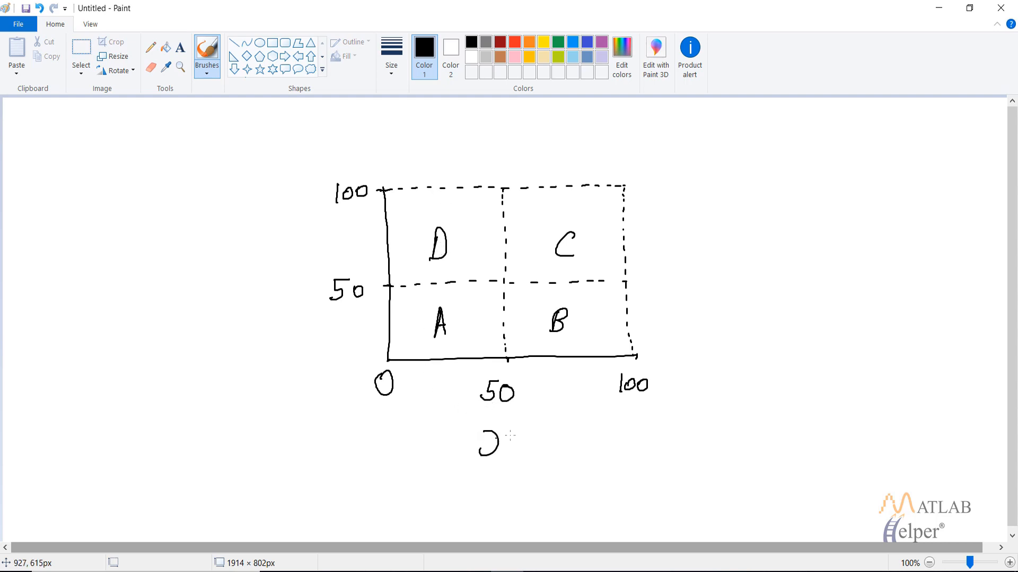
- Draw the x axis label with a rightward arrow below the quadrant grid
{"action": "left_click_drag", "start_coordinate": [492, 444], "coordinate": [565, 445]}
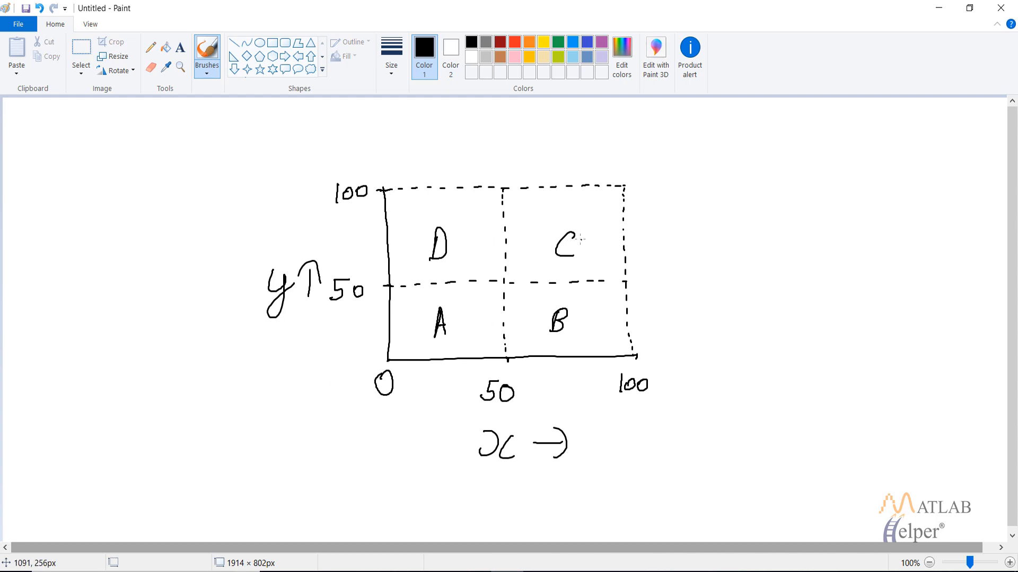
{"action": "mouse_move", "coordinate": [492, 232]}
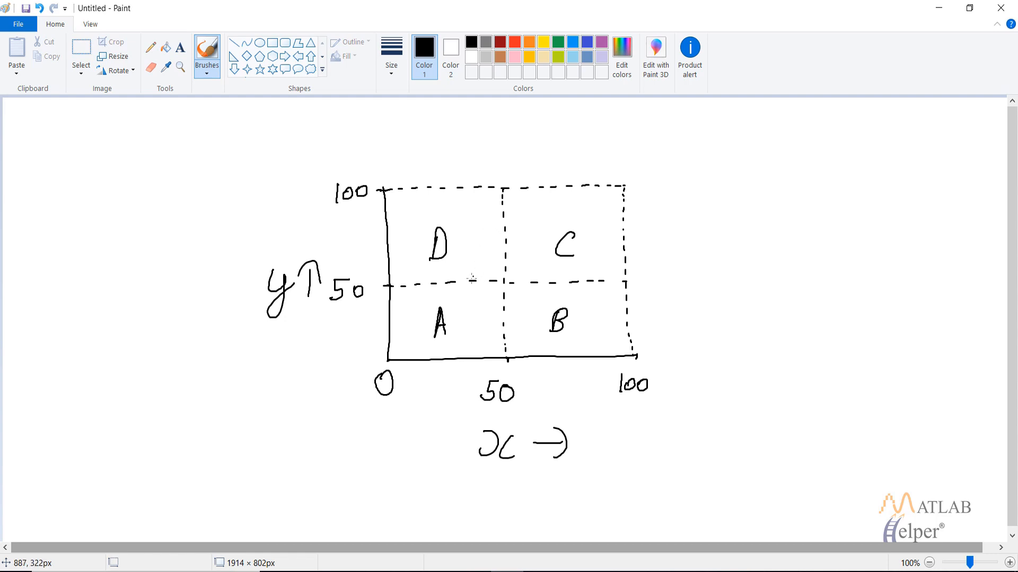
{"action": "mouse_move", "coordinate": [527, 176]}
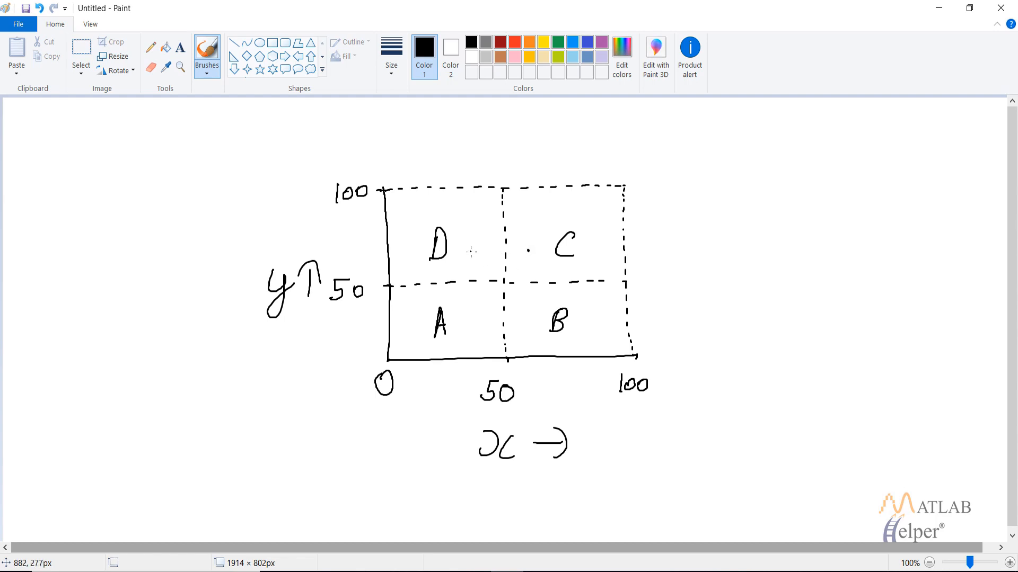
{"action": "mouse_move", "coordinate": [474, 261]}
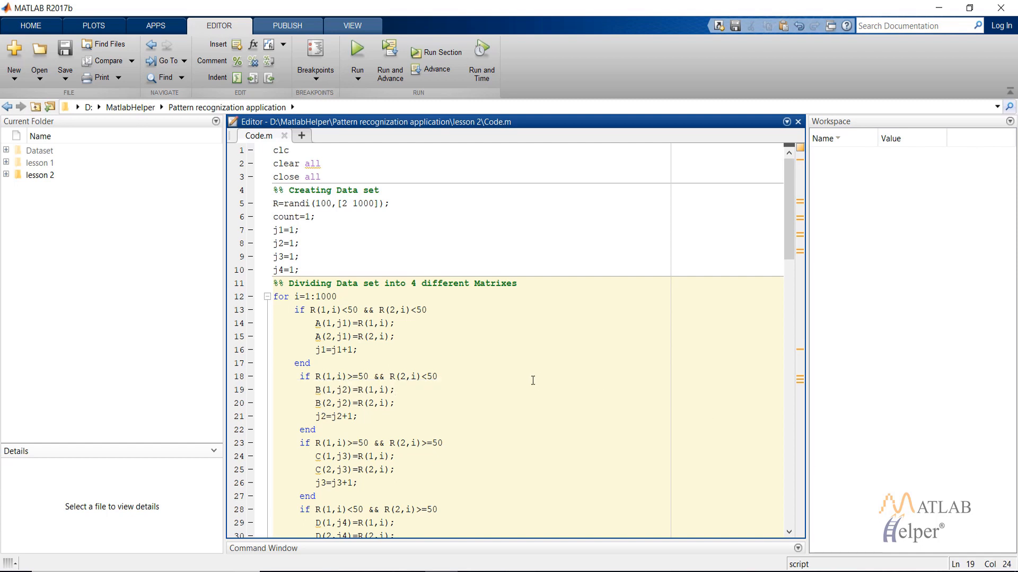
{"action": "scroll", "scroll_direction": "down", "scroll_amount": 3}
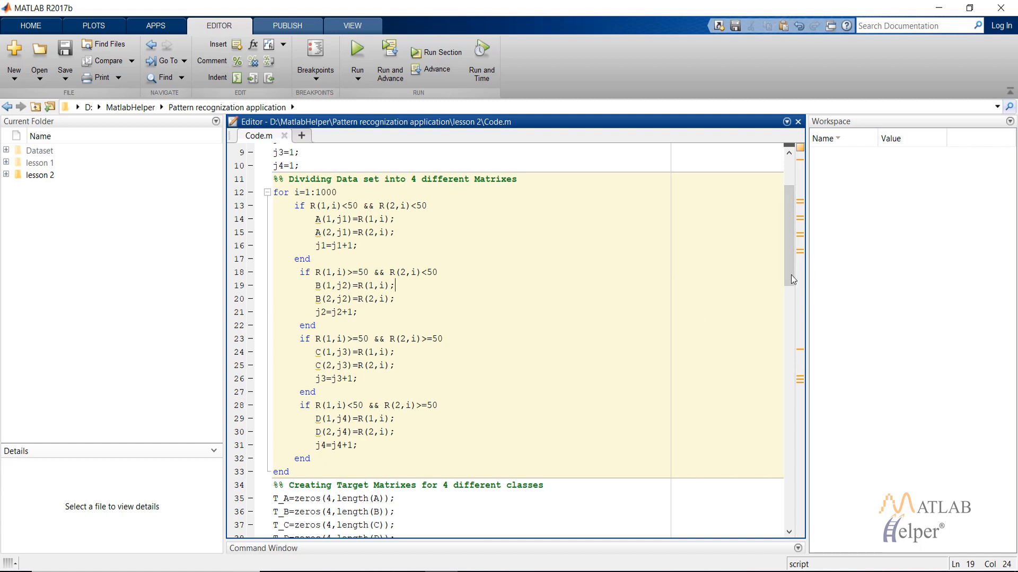
{"action": "scroll", "scroll_direction": "down", "scroll_amount": 3}
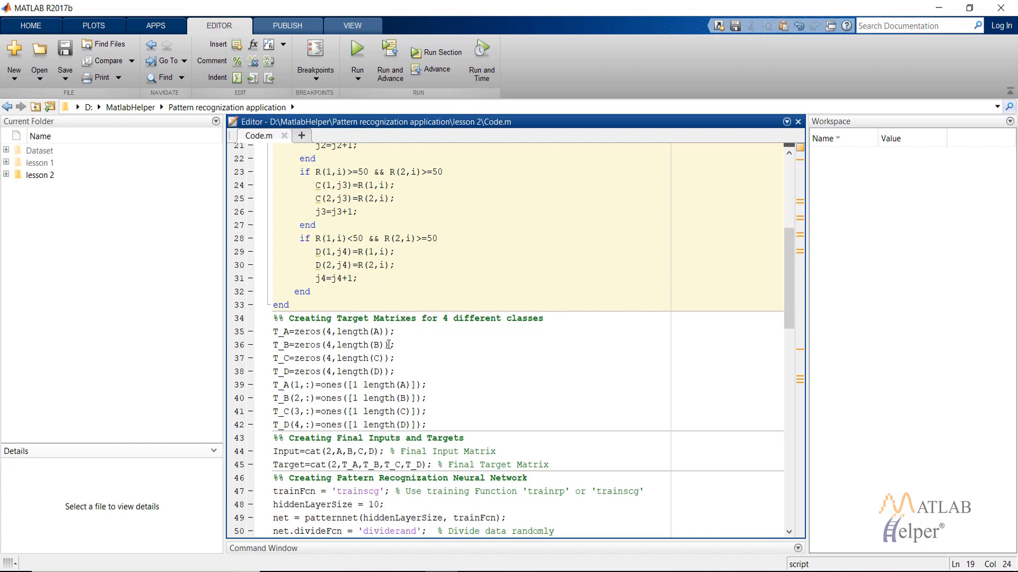
{"action": "mouse_move", "coordinate": [373, 375]}
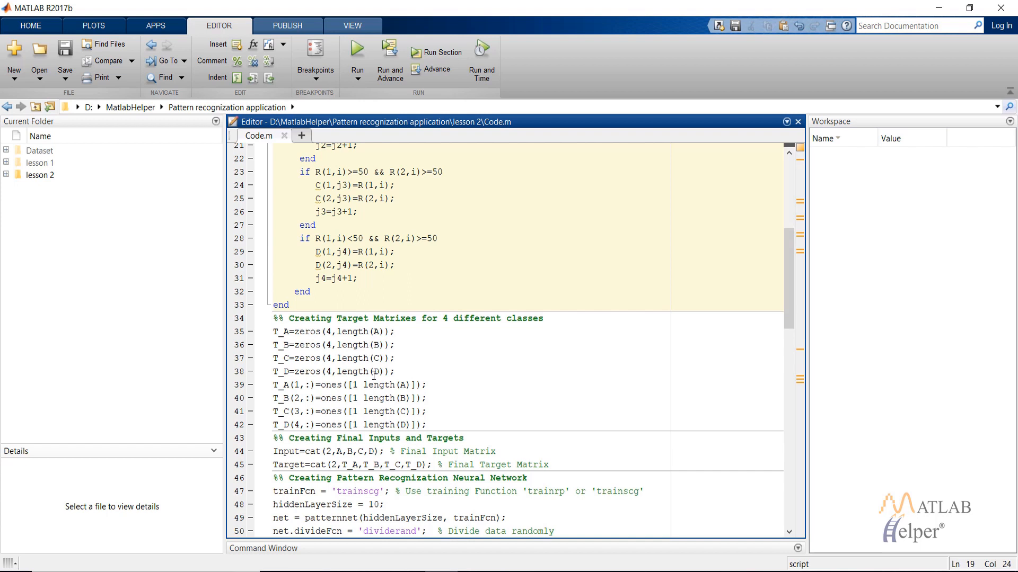
{"action": "mouse_move", "coordinate": [293, 446]}
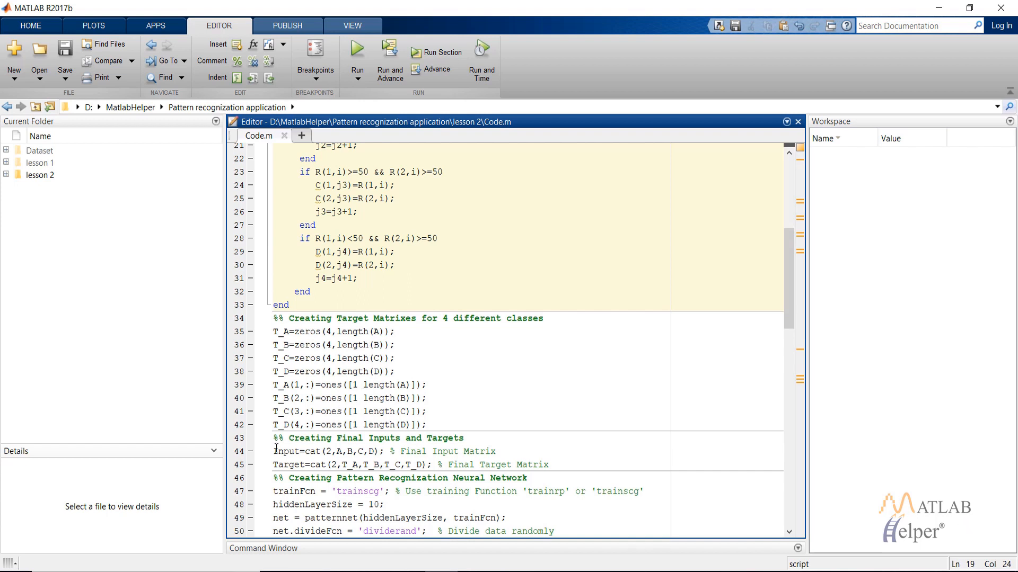
{"action": "scroll", "scroll_direction": "down", "scroll_amount": 3}
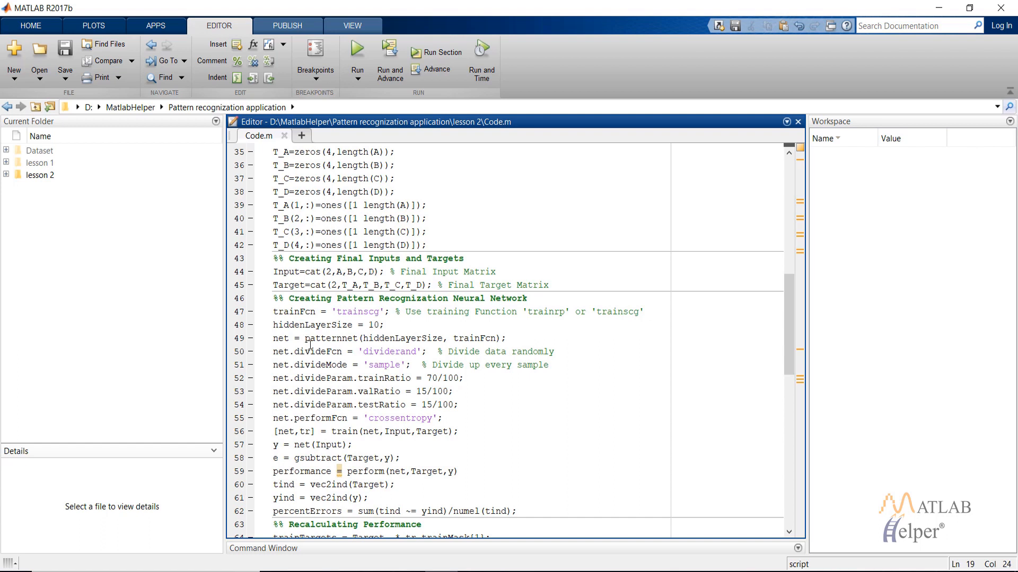
{"action": "mouse_move", "coordinate": [377, 356]}
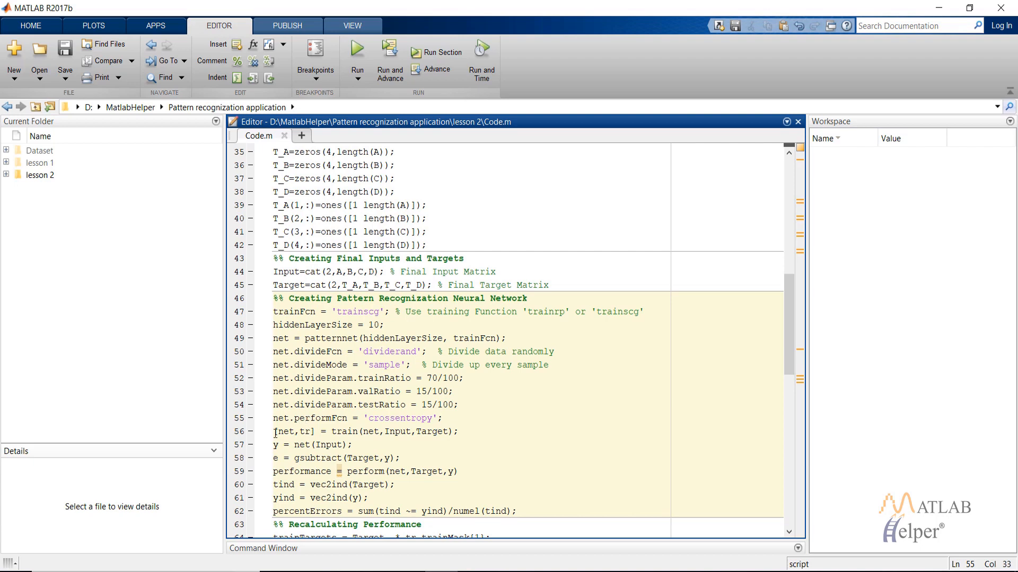
{"action": "triple_click", "coordinate": [364, 431]}
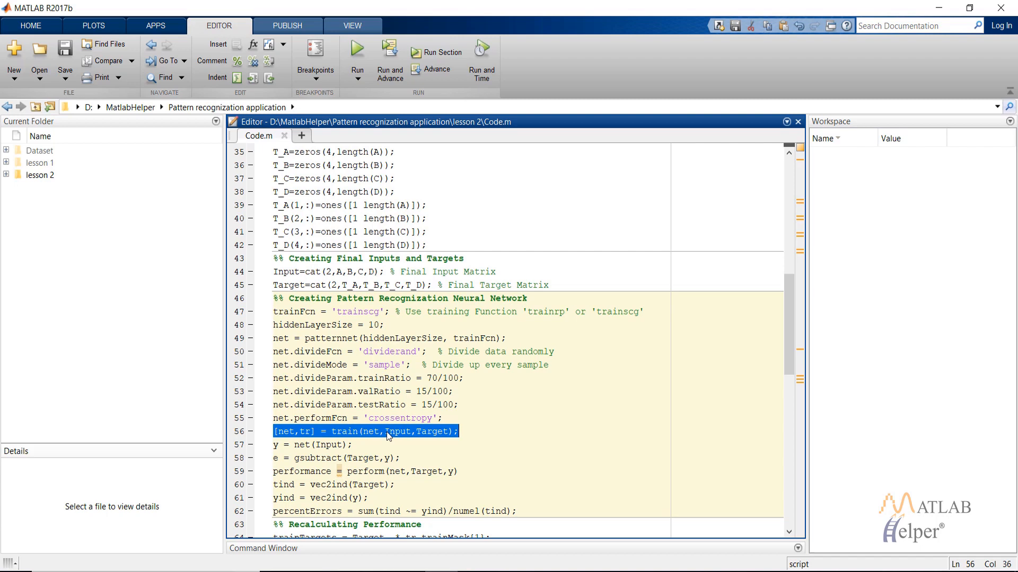
{"action": "double_click", "coordinate": [432, 432]}
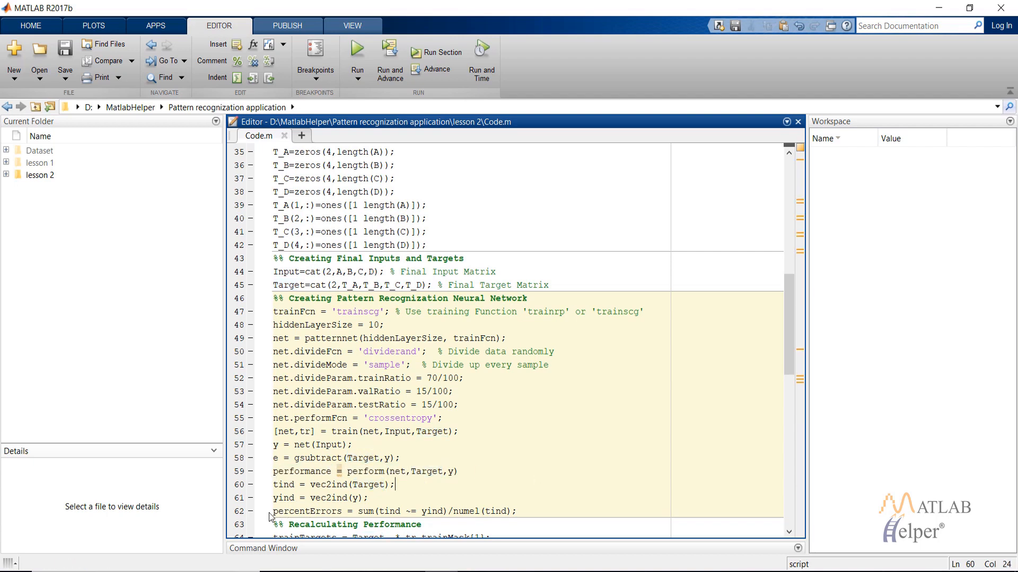
{"action": "scroll", "scroll_direction": "down", "scroll_amount": 3}
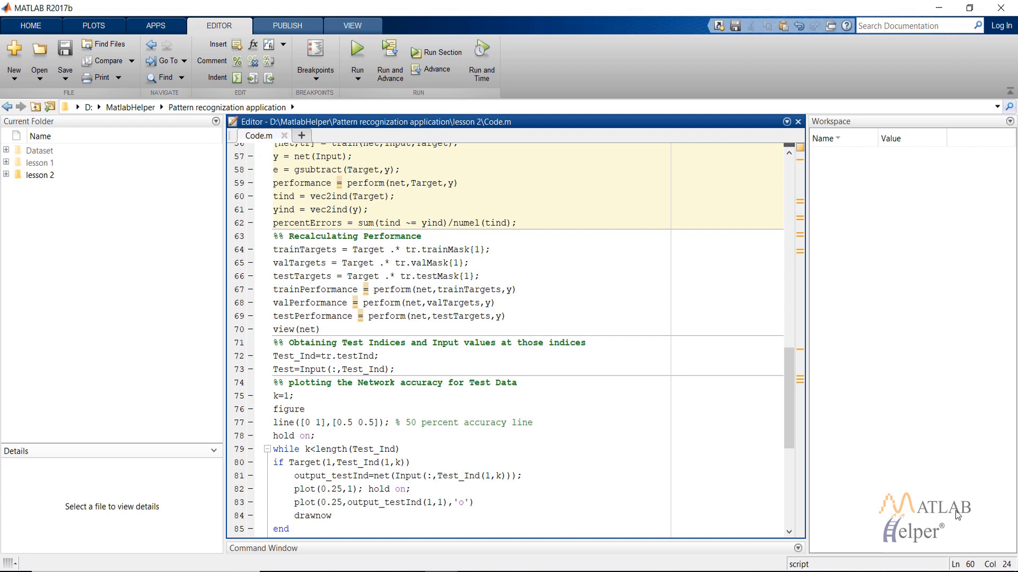
{"action": "mouse_move", "coordinate": [327, 306]}
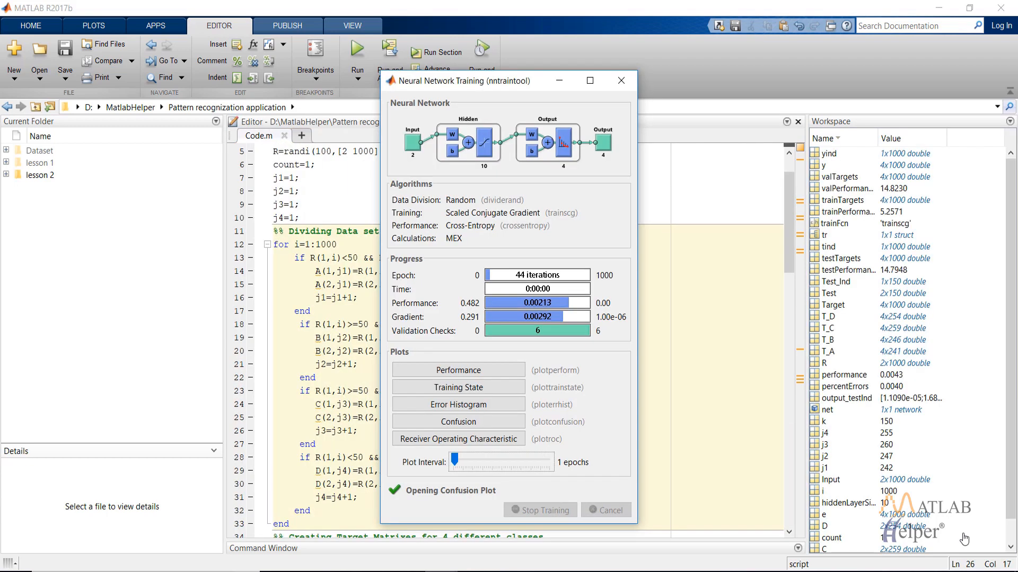
{"action": "mouse_move", "coordinate": [562, 181]}
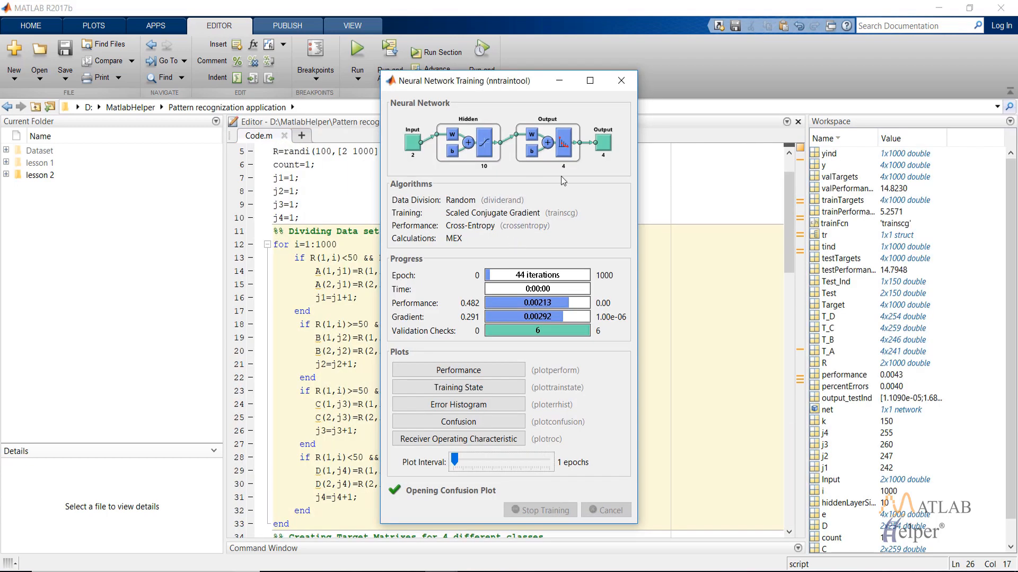
{"action": "mouse_move", "coordinate": [523, 350]}
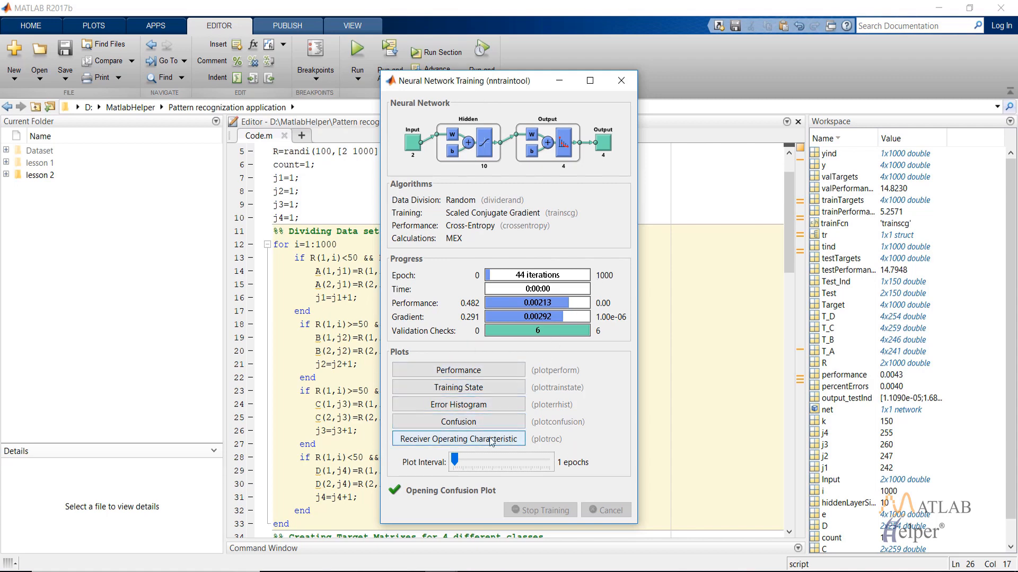
- Show the Receiver Operating Characteristic curves from the nntraintool Plots panel
{"action": "left_click", "coordinate": [458, 439]}
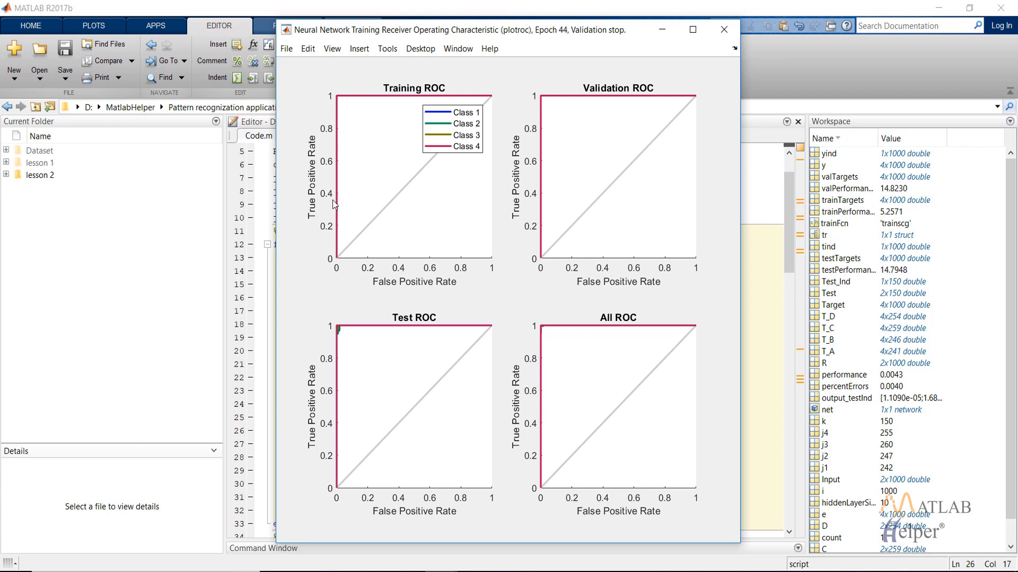
{"action": "mouse_move", "coordinate": [430, 204]}
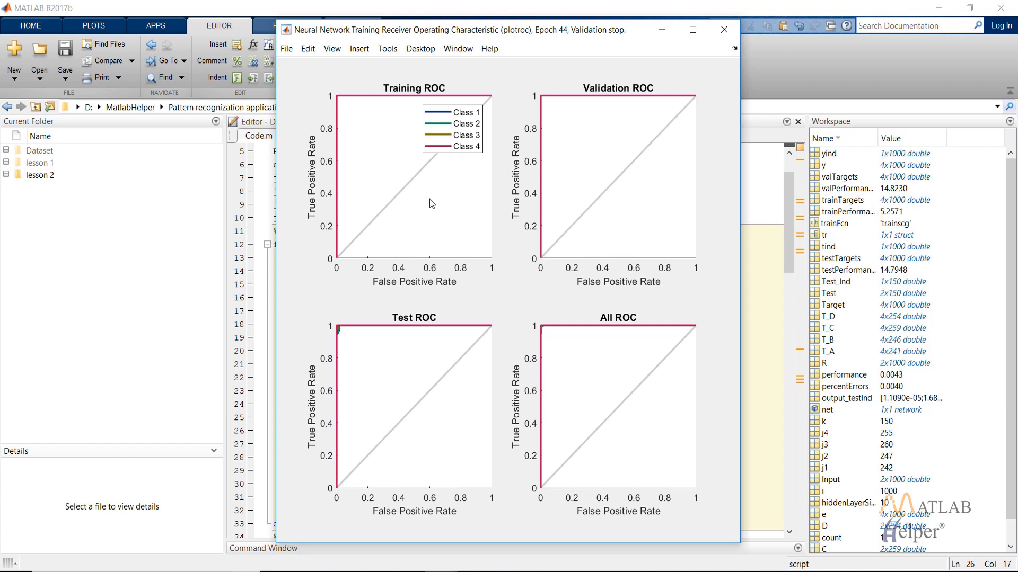
{"action": "mouse_move", "coordinate": [380, 141]}
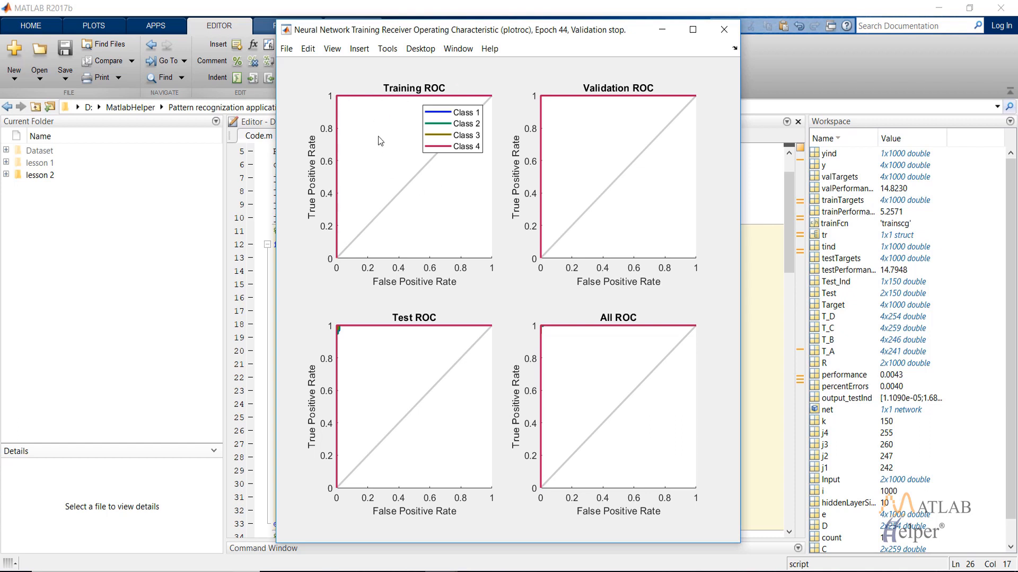
{"action": "mouse_move", "coordinate": [752, 105]}
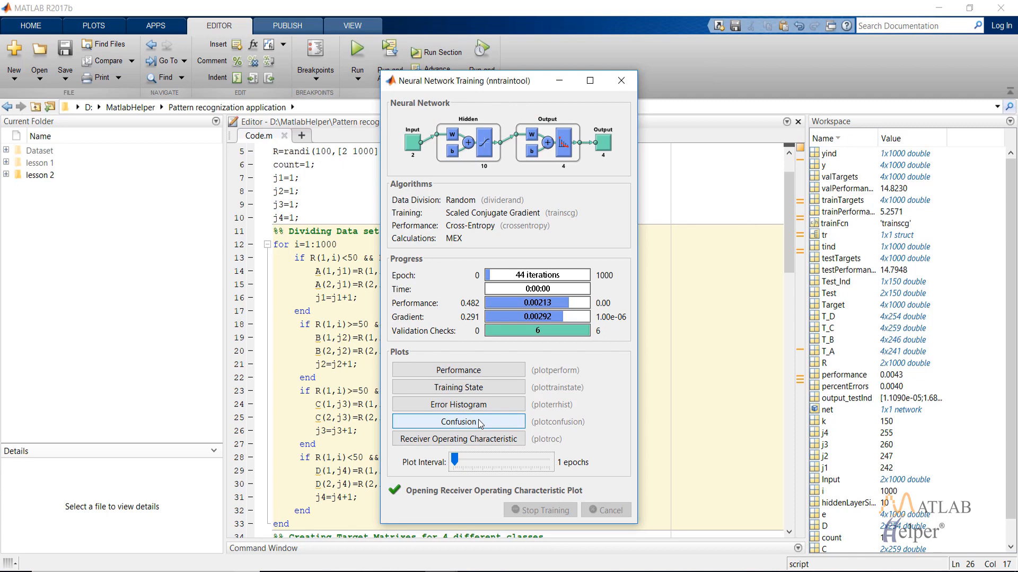
- Show the confusion matrices for training, validation, test and all data
{"action": "left_click", "coordinate": [458, 421]}
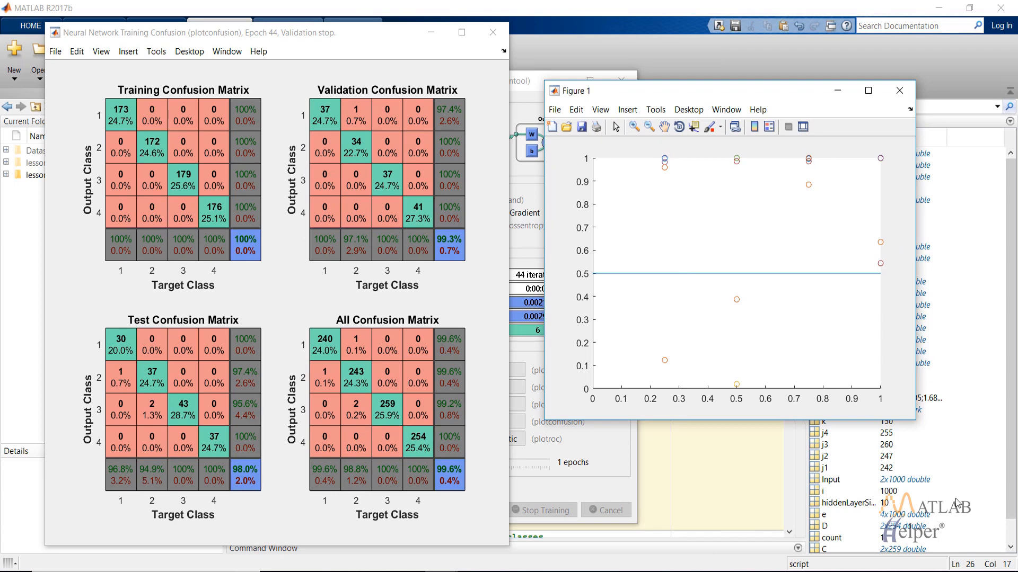
{"action": "mouse_move", "coordinate": [652, 161]}
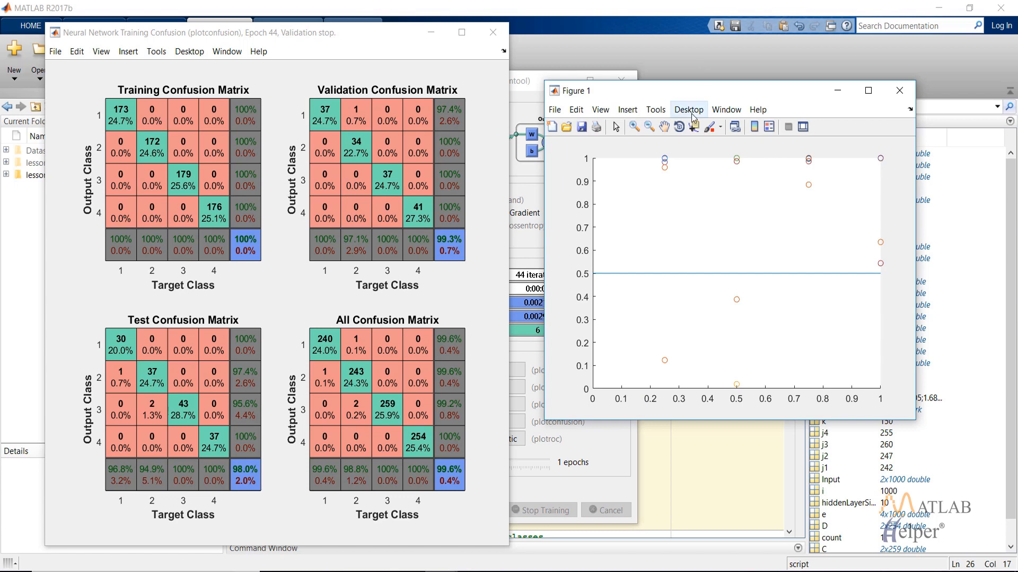
{"action": "mouse_move", "coordinate": [822, 269]}
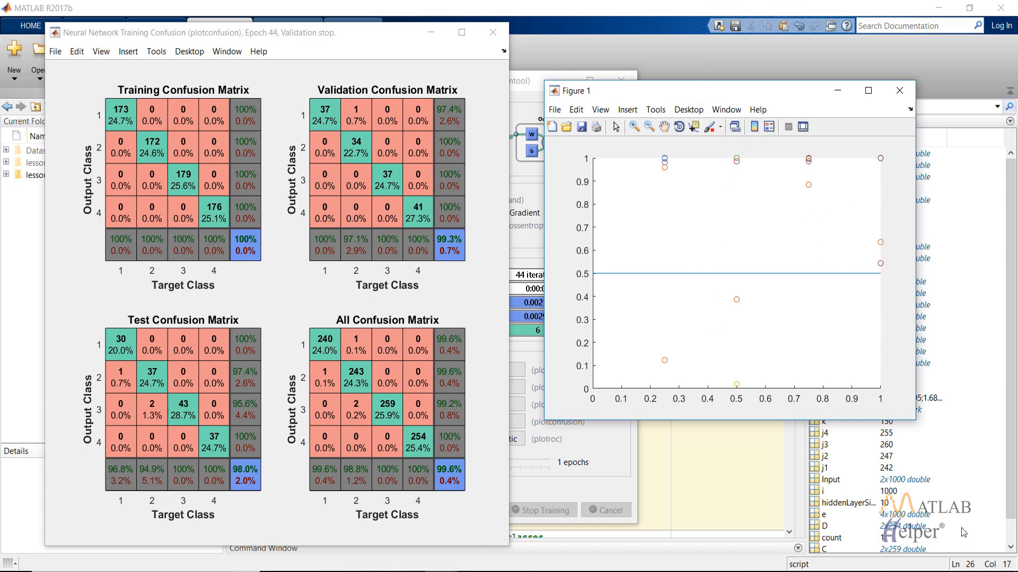
{"action": "mouse_move", "coordinate": [600, 274]}
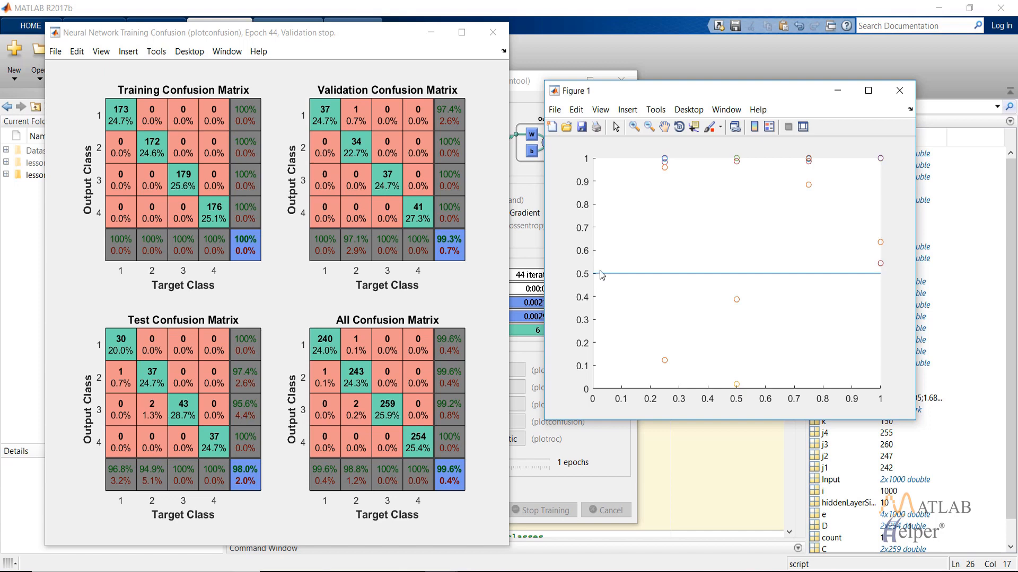
{"action": "mouse_move", "coordinate": [695, 279]}
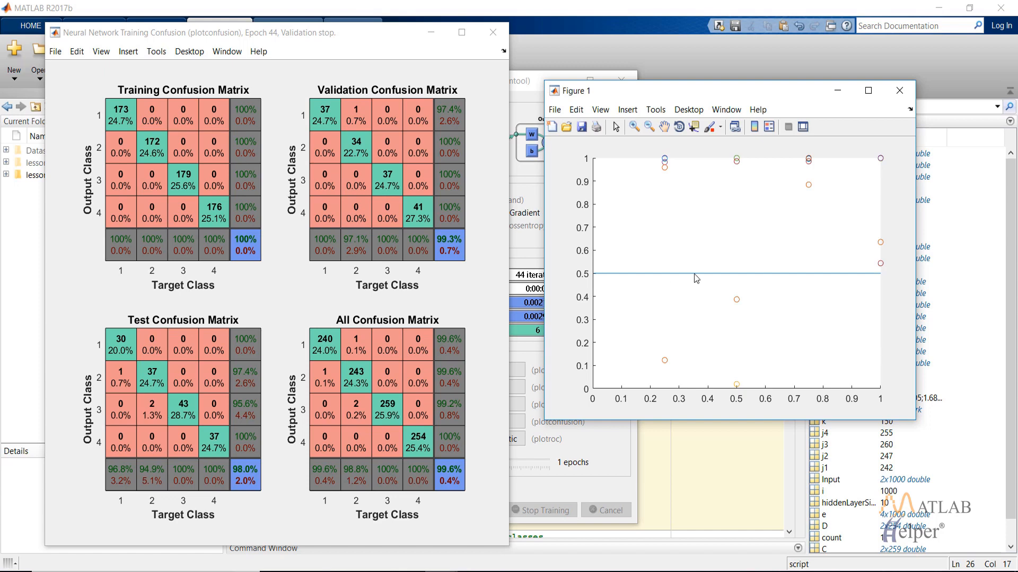
{"action": "mouse_move", "coordinate": [678, 186]}
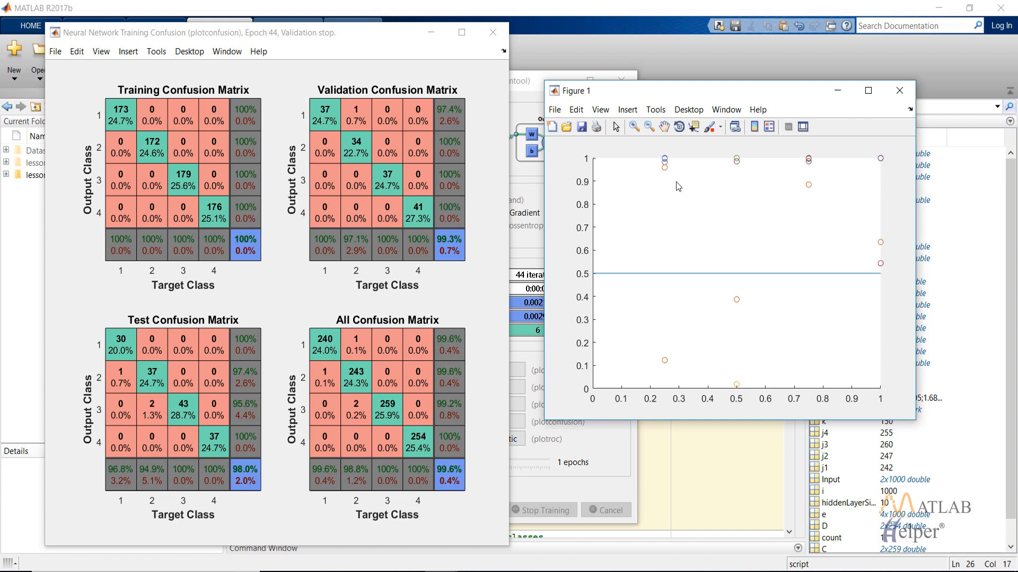
{"action": "mouse_move", "coordinate": [964, 533]}
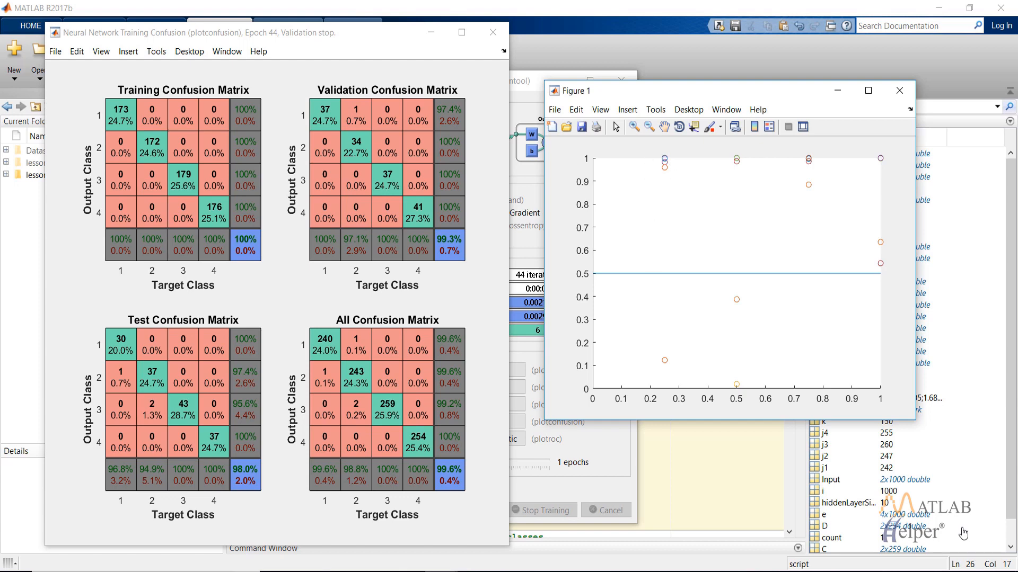
{"action": "mouse_move", "coordinate": [613, 189]}
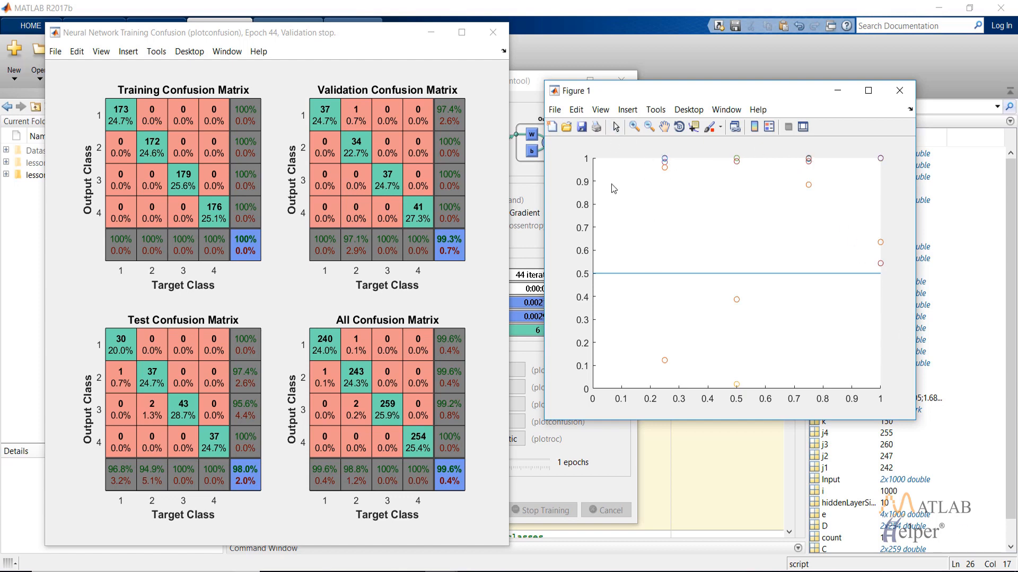
{"action": "mouse_move", "coordinate": [660, 371]}
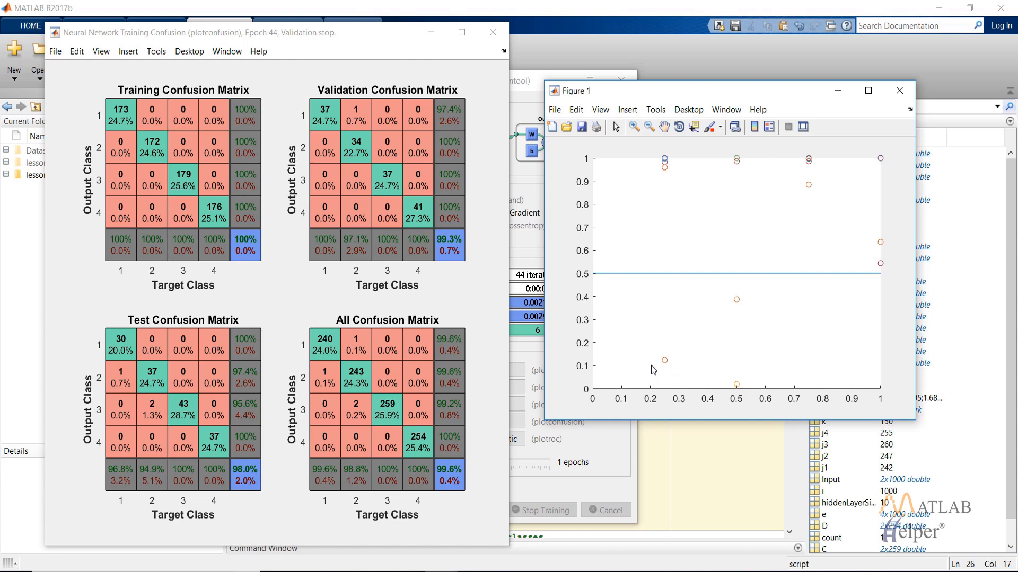
{"action": "mouse_move", "coordinate": [678, 344]}
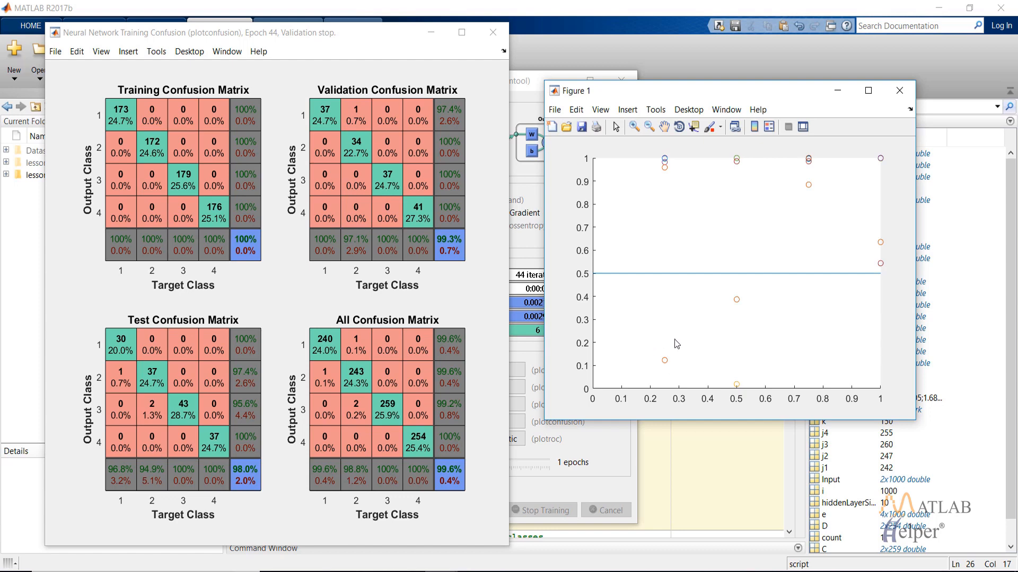
{"action": "mouse_move", "coordinate": [697, 342]}
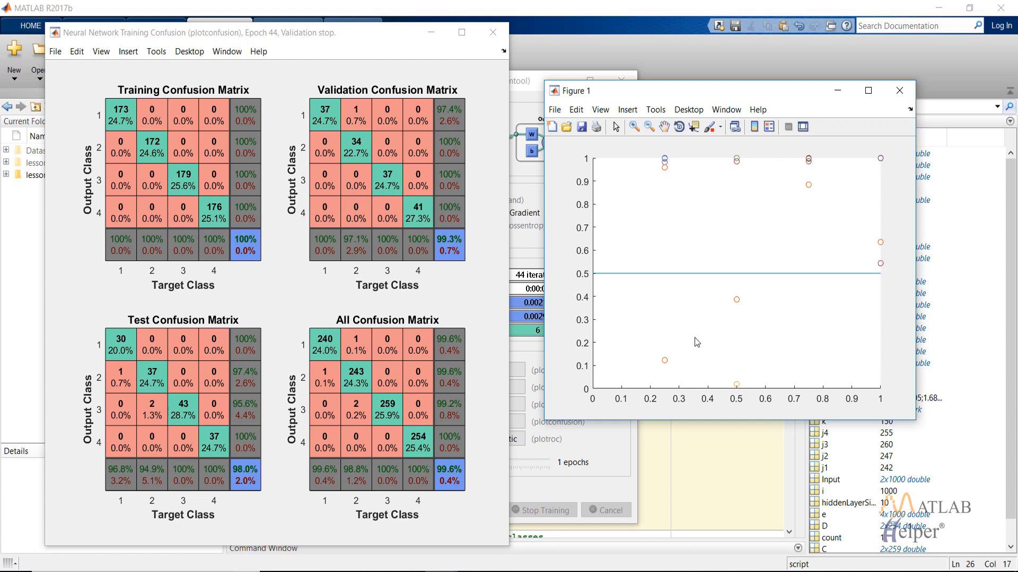
{"action": "mouse_move", "coordinate": [972, 527]}
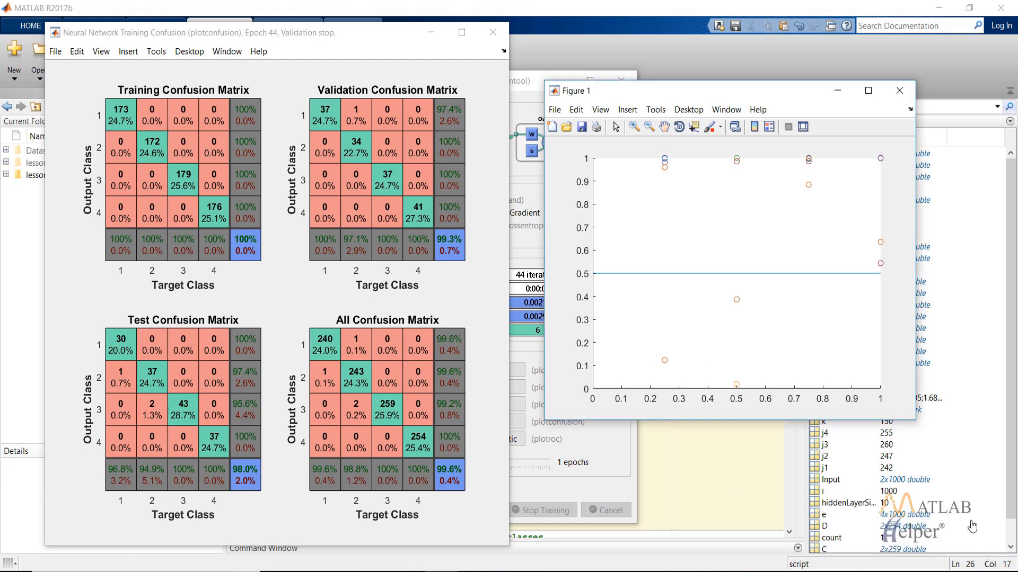
{"action": "mouse_move", "coordinate": [115, 379]}
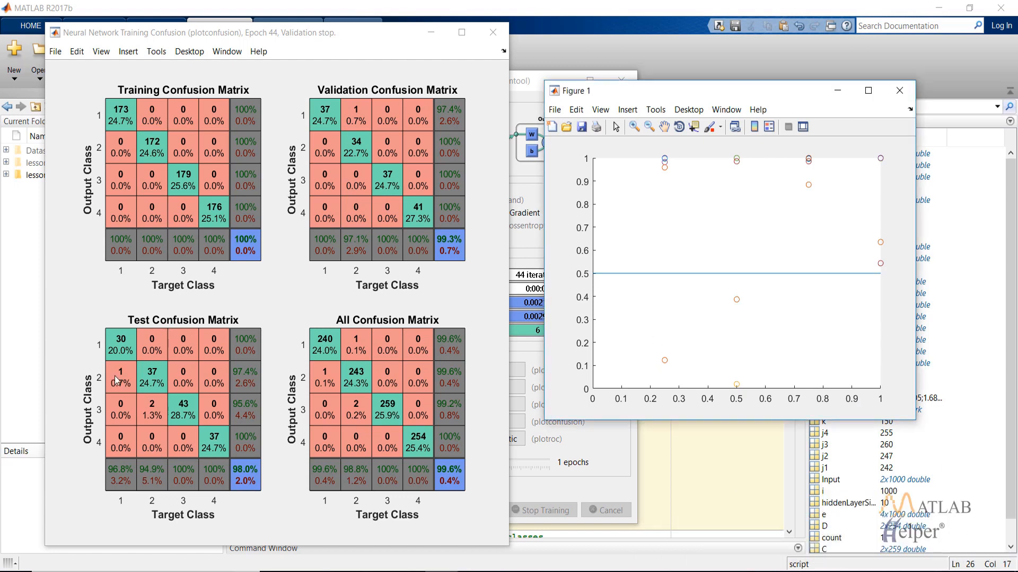
{"action": "mouse_move", "coordinate": [413, 320]}
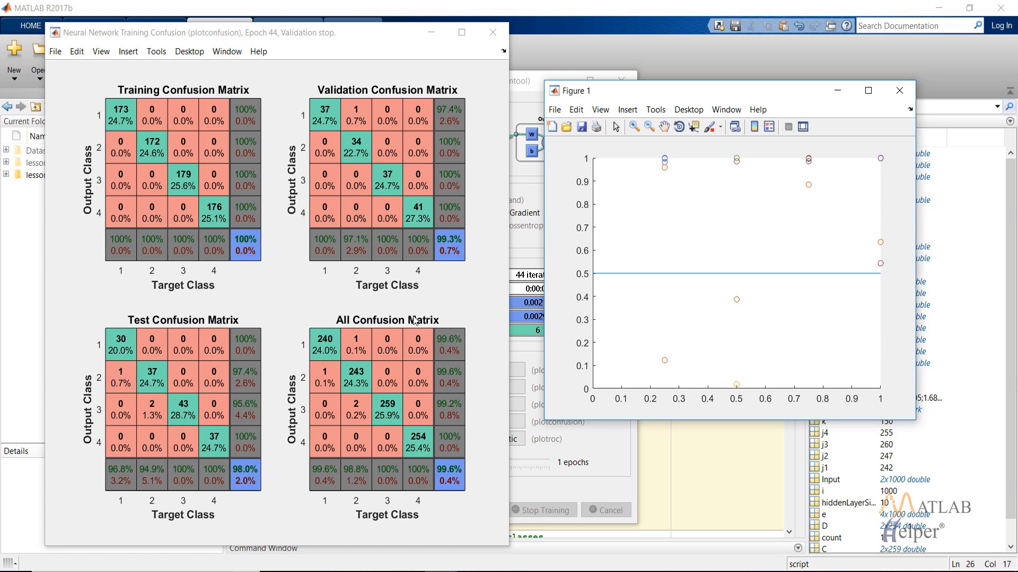
{"action": "mouse_move", "coordinate": [741, 310]}
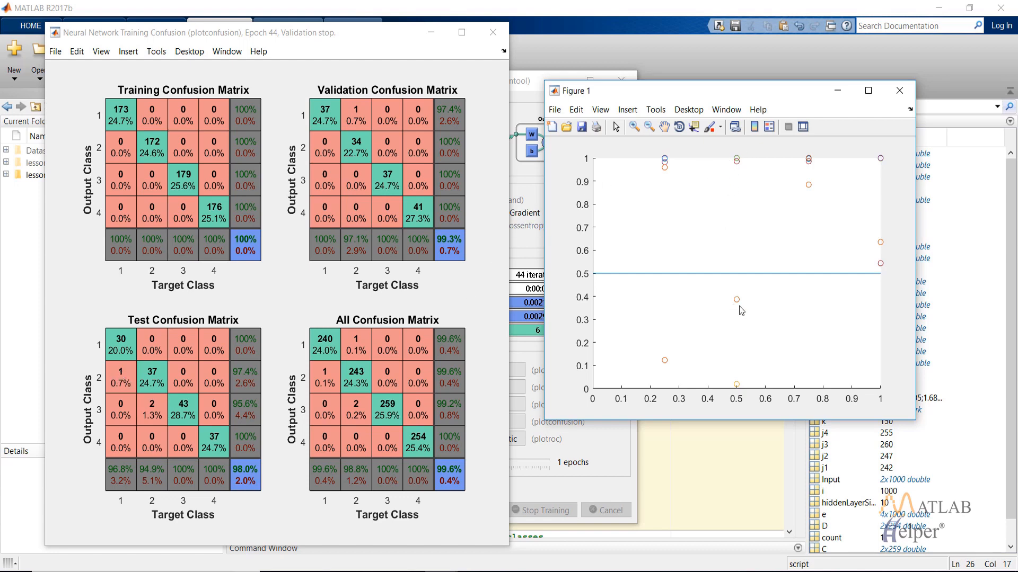
{"action": "mouse_move", "coordinate": [149, 430]}
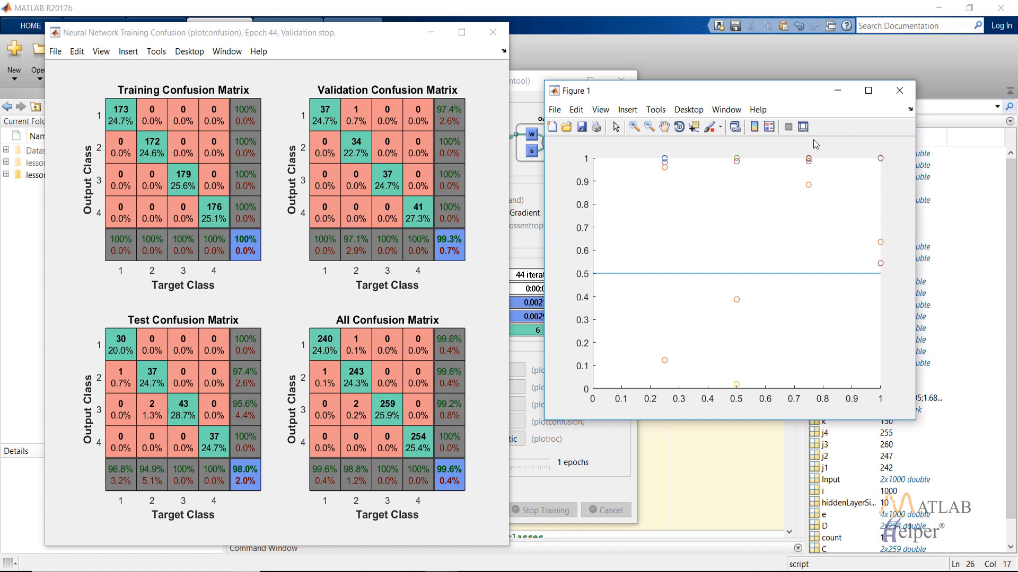
{"action": "mouse_move", "coordinate": [797, 148]}
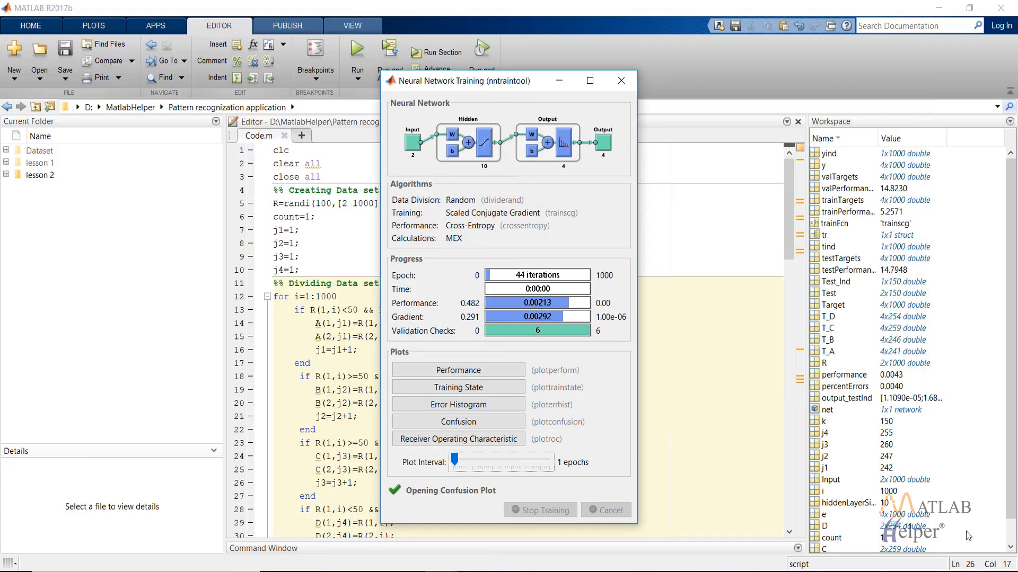
{"action": "mouse_move", "coordinate": [512, 290]}
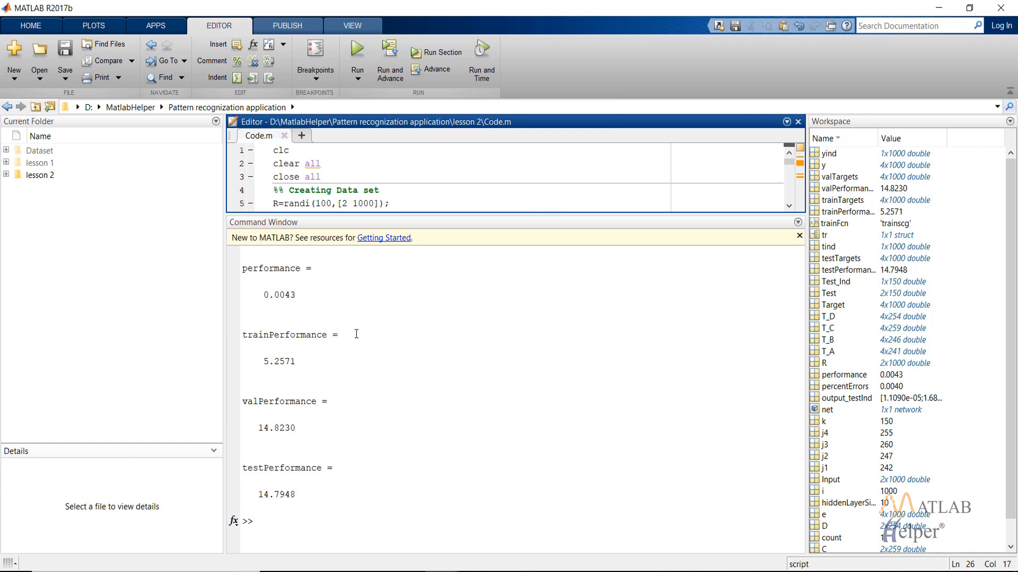
{"action": "mouse_move", "coordinate": [245, 333]}
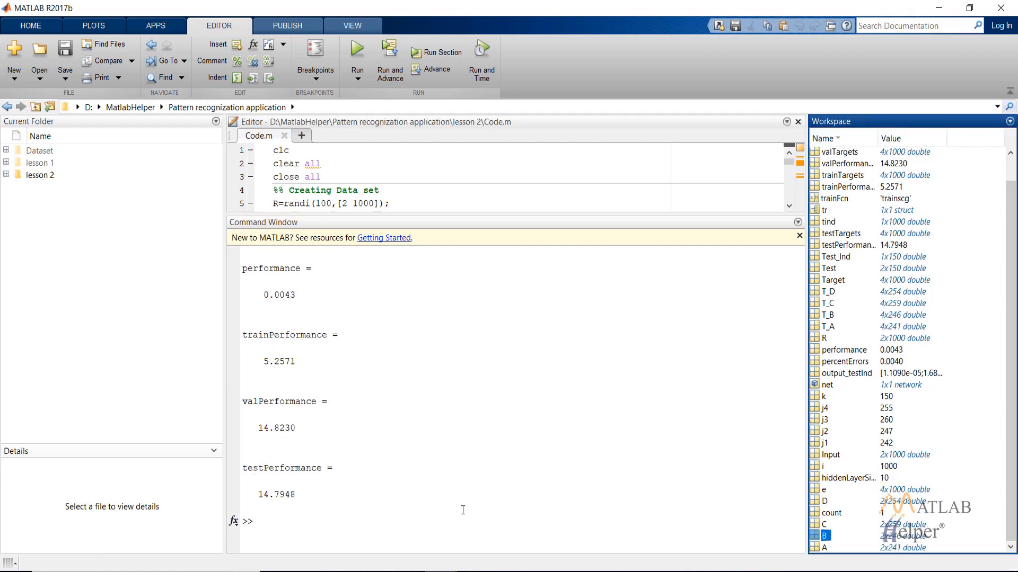
{"action": "mouse_move", "coordinate": [839, 365]}
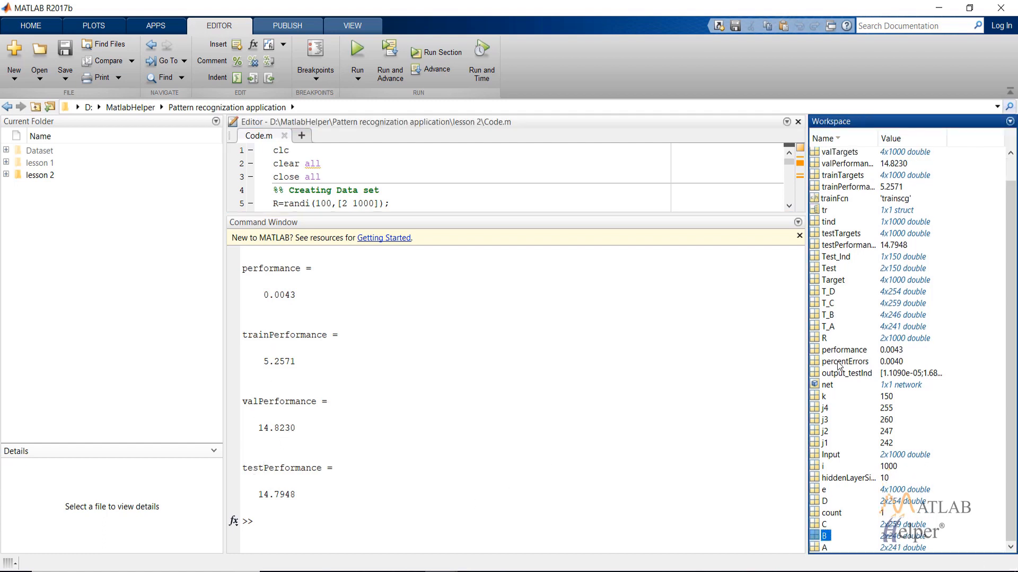
{"action": "mouse_move", "coordinate": [880, 367]}
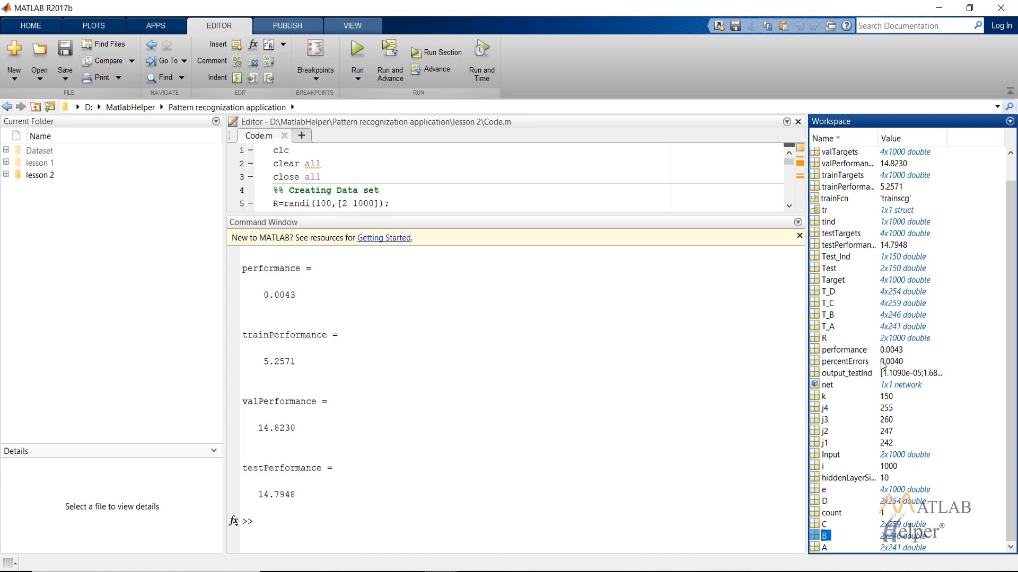
{"action": "mouse_move", "coordinate": [625, 389]}
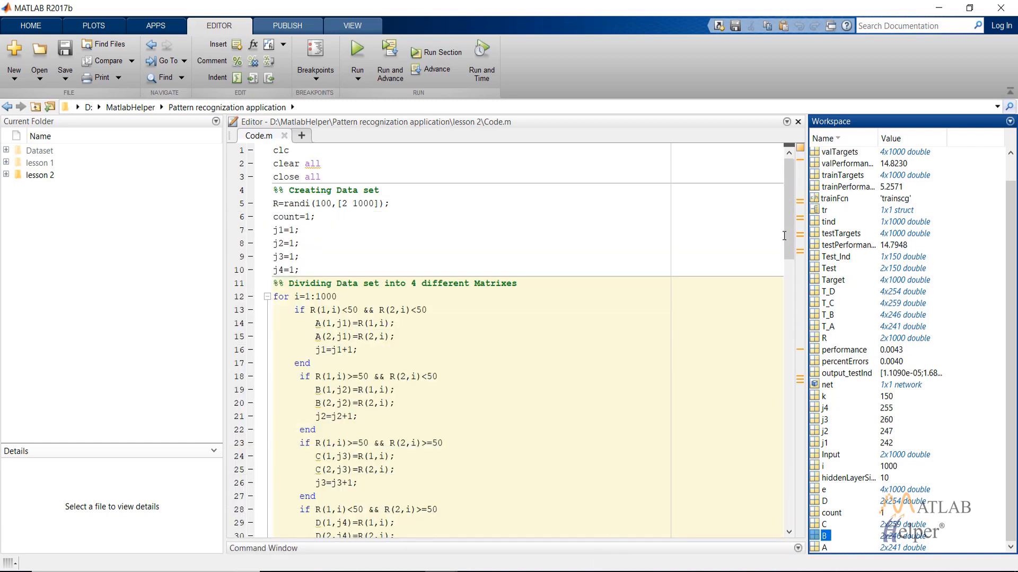
{"action": "mouse_move", "coordinate": [670, 437]}
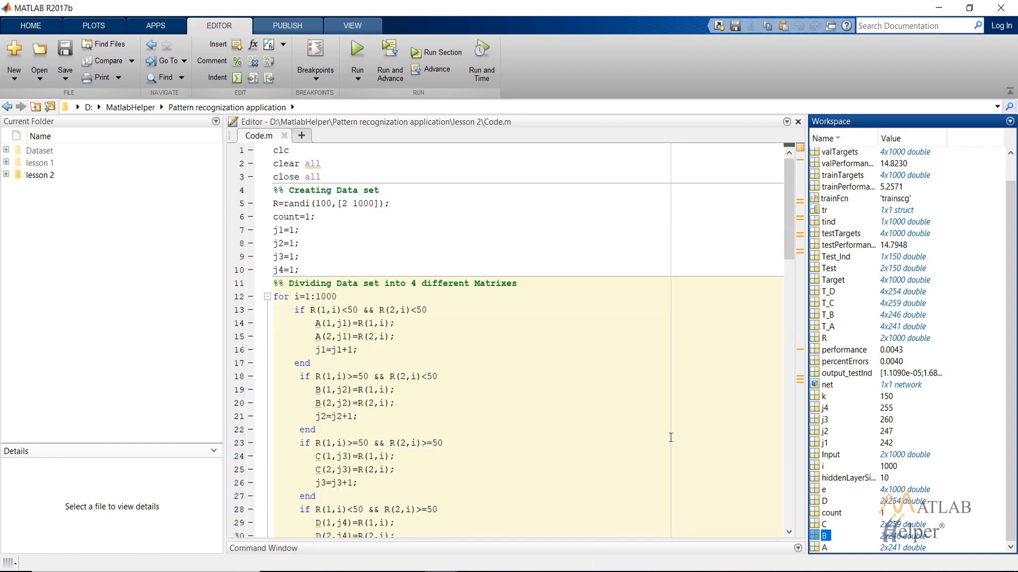